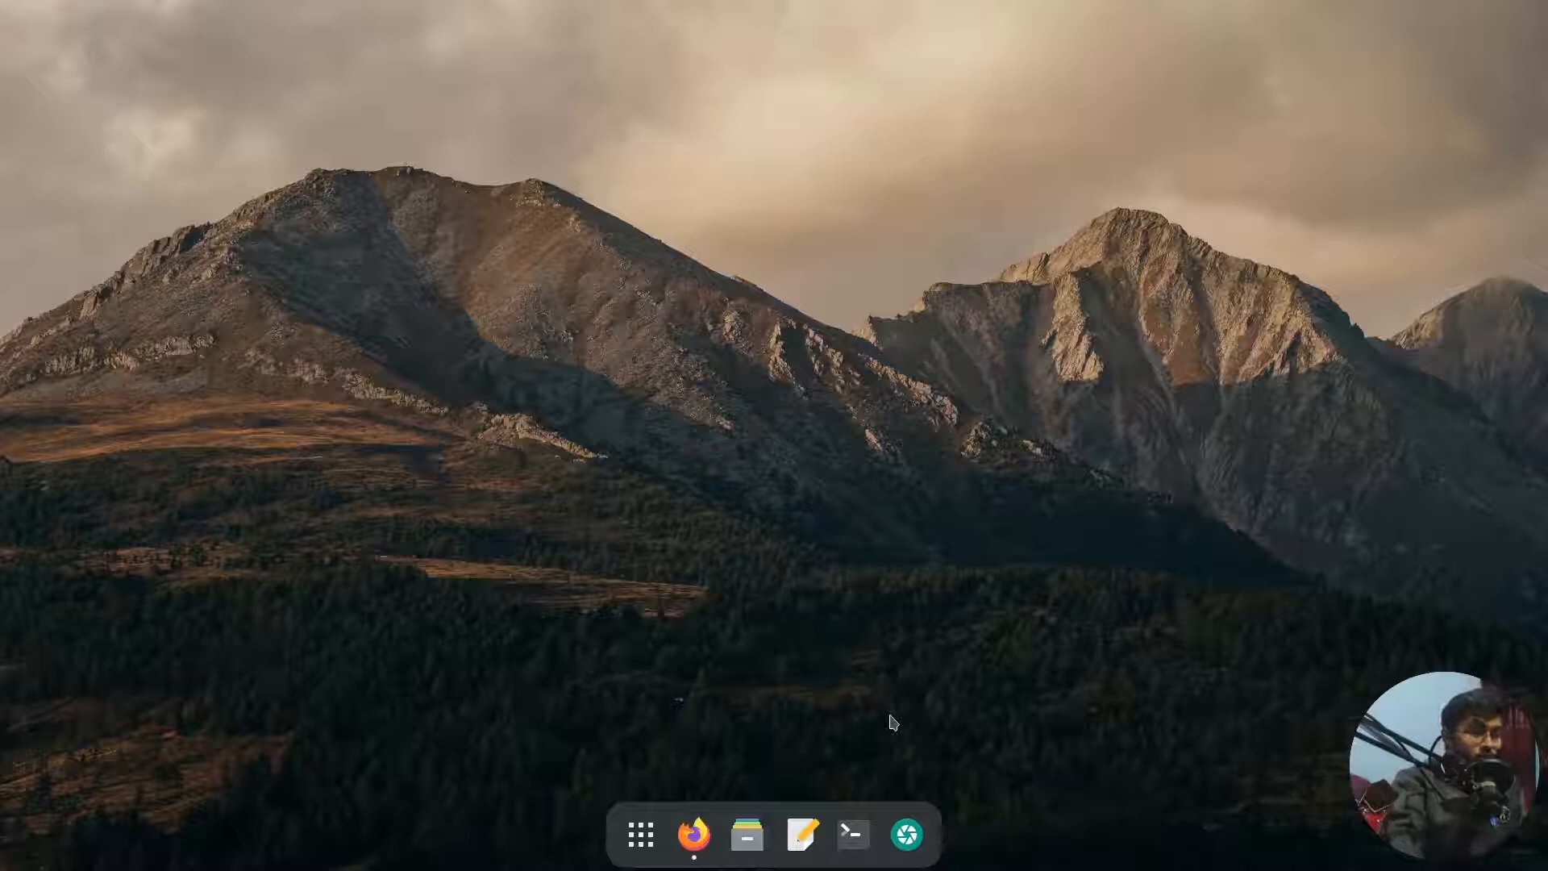
Launch Terminal at the home folder and Files showing the home folders beside it
left_click(851, 834)
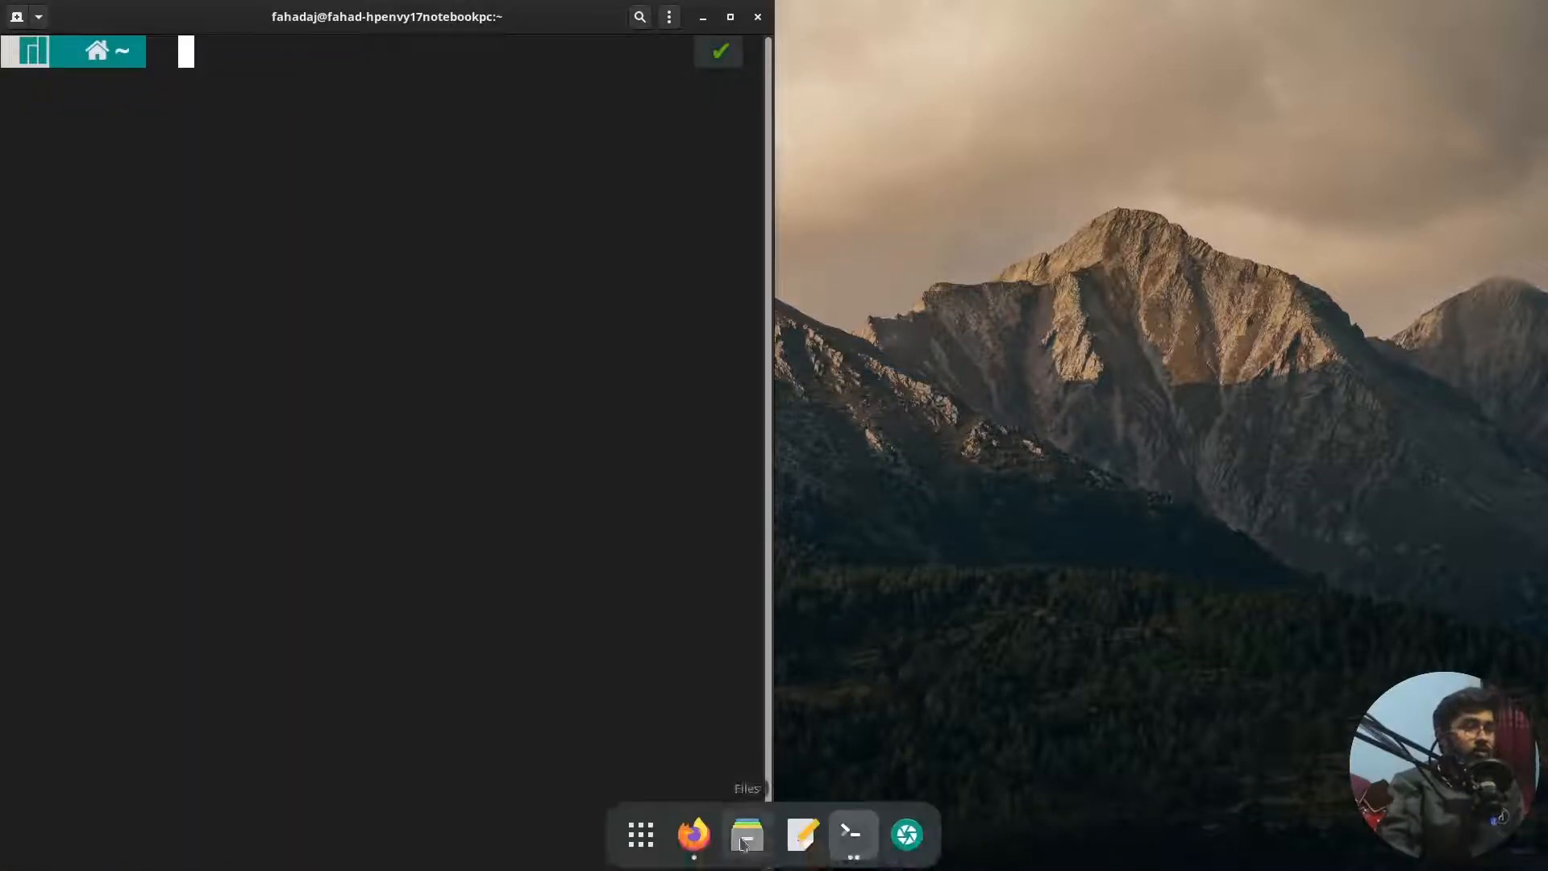
left_click(745, 835)
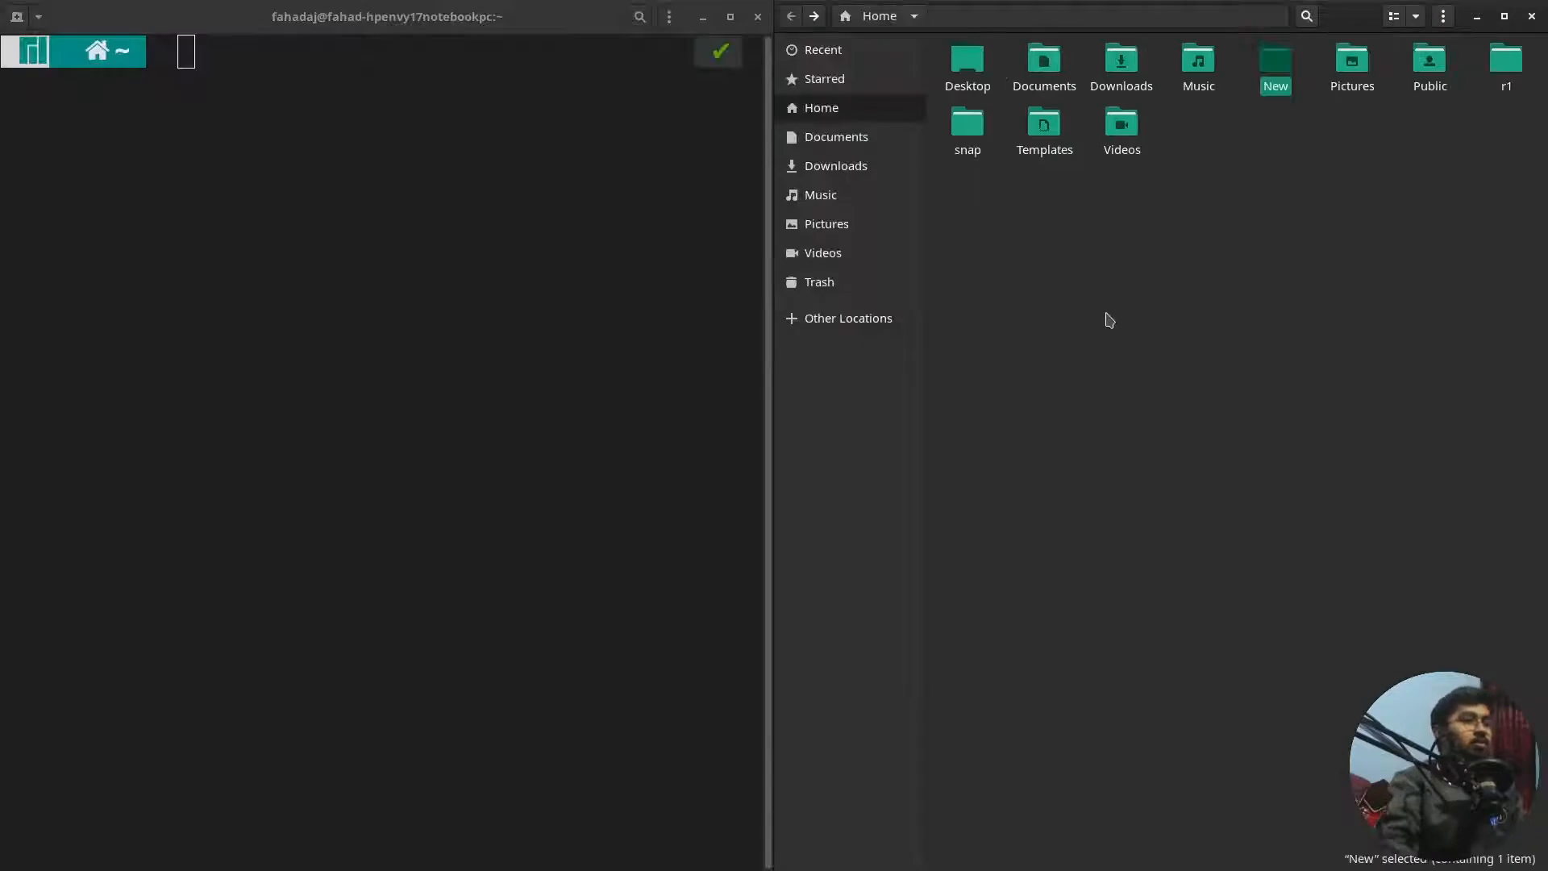
Change into Documents with cd, select secondFile in Files, and confirm /home/fahadaj/Documents with pwd
left_click(835, 135)
type("cd Documents")
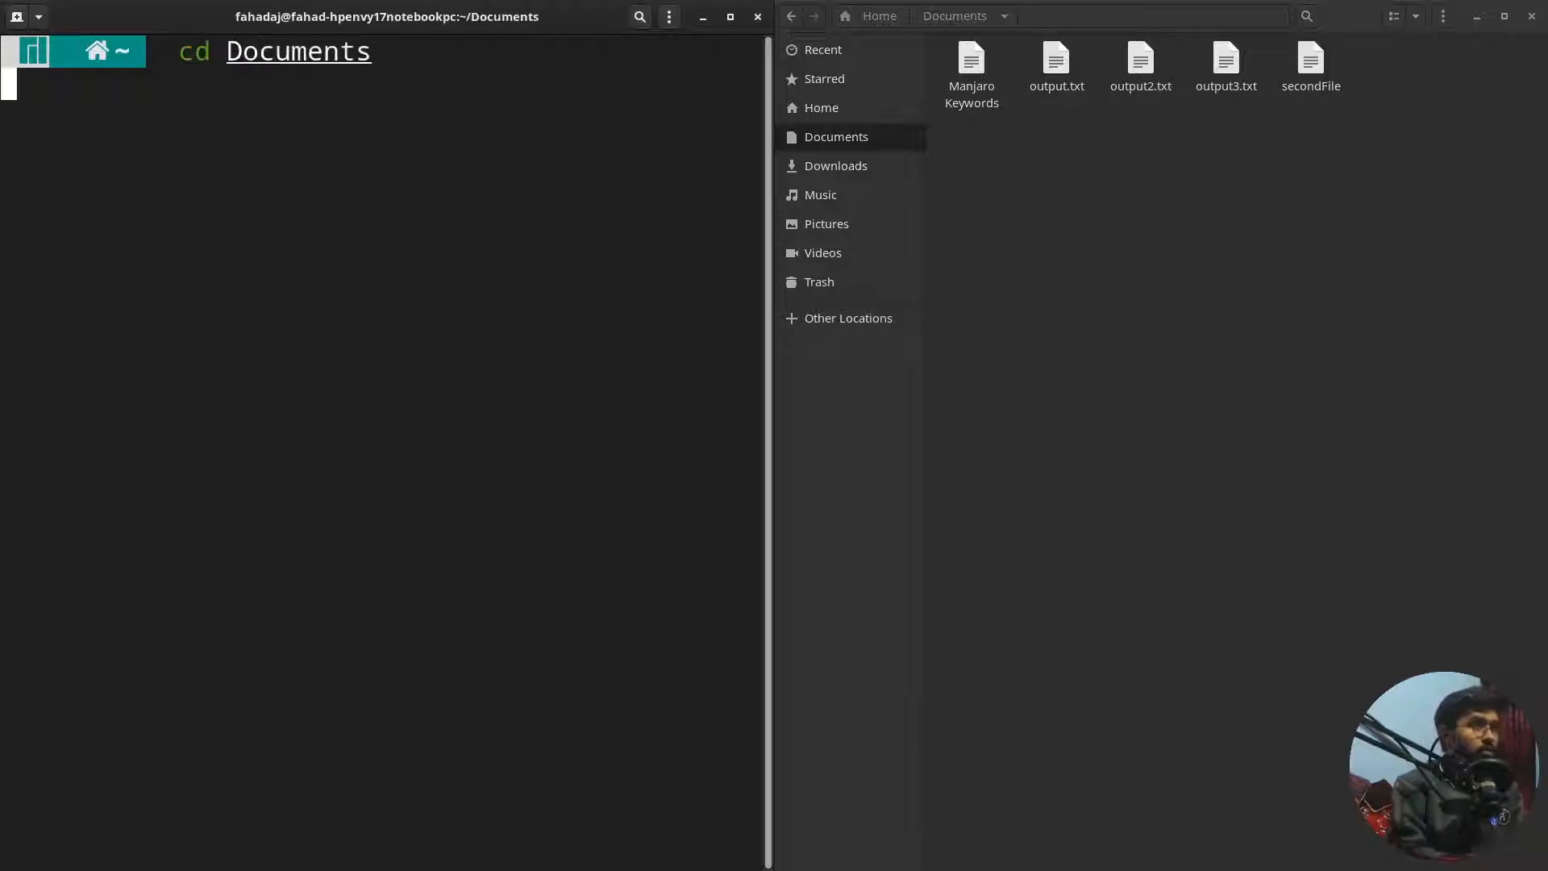
key("Return")
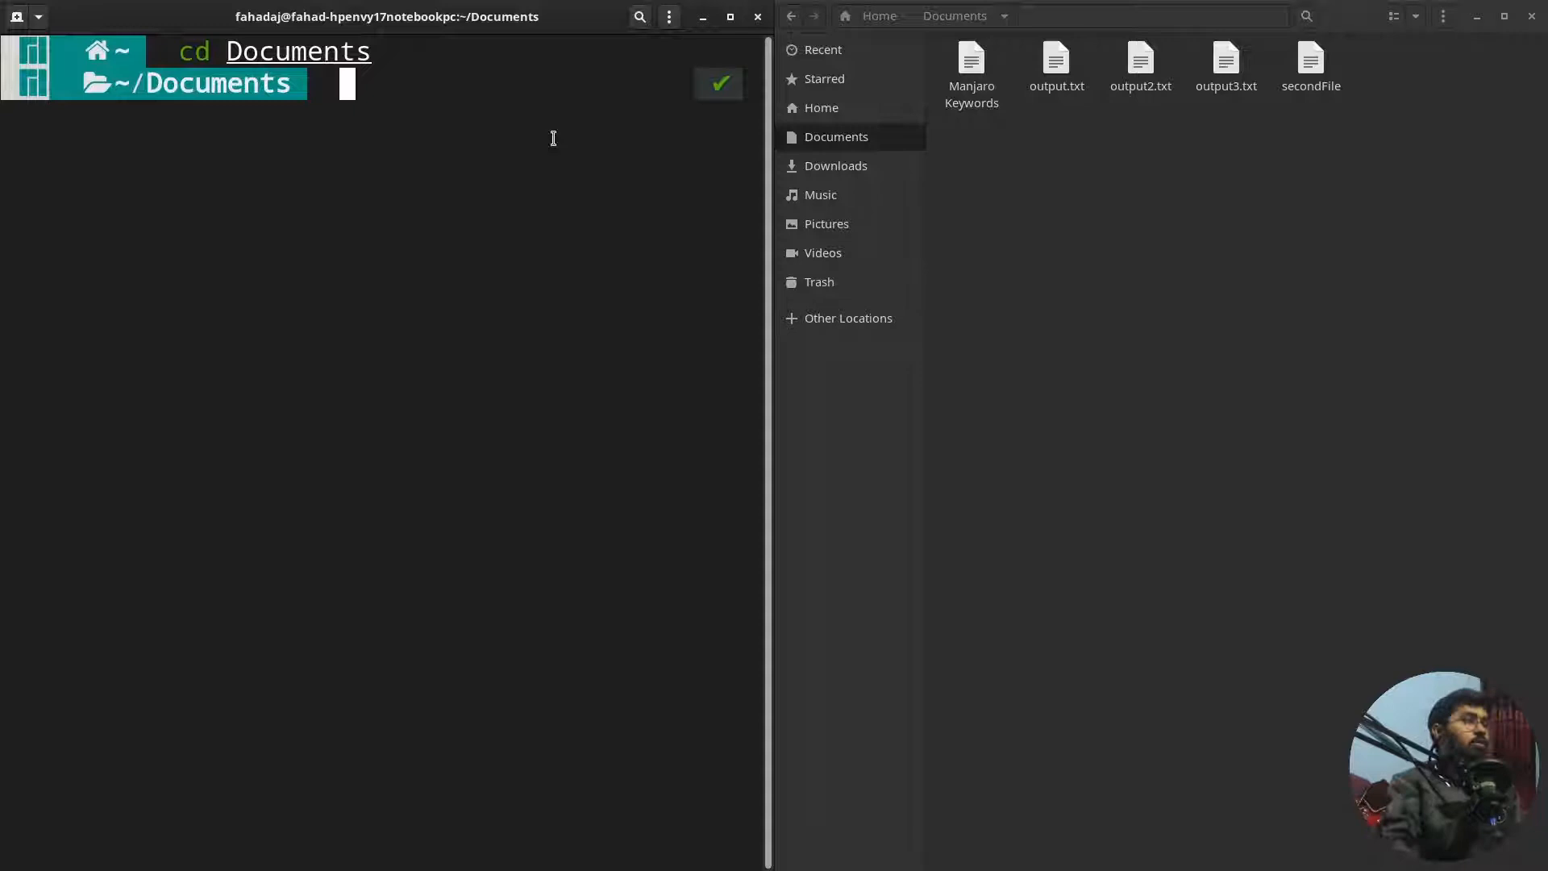
left_click(1311, 70)
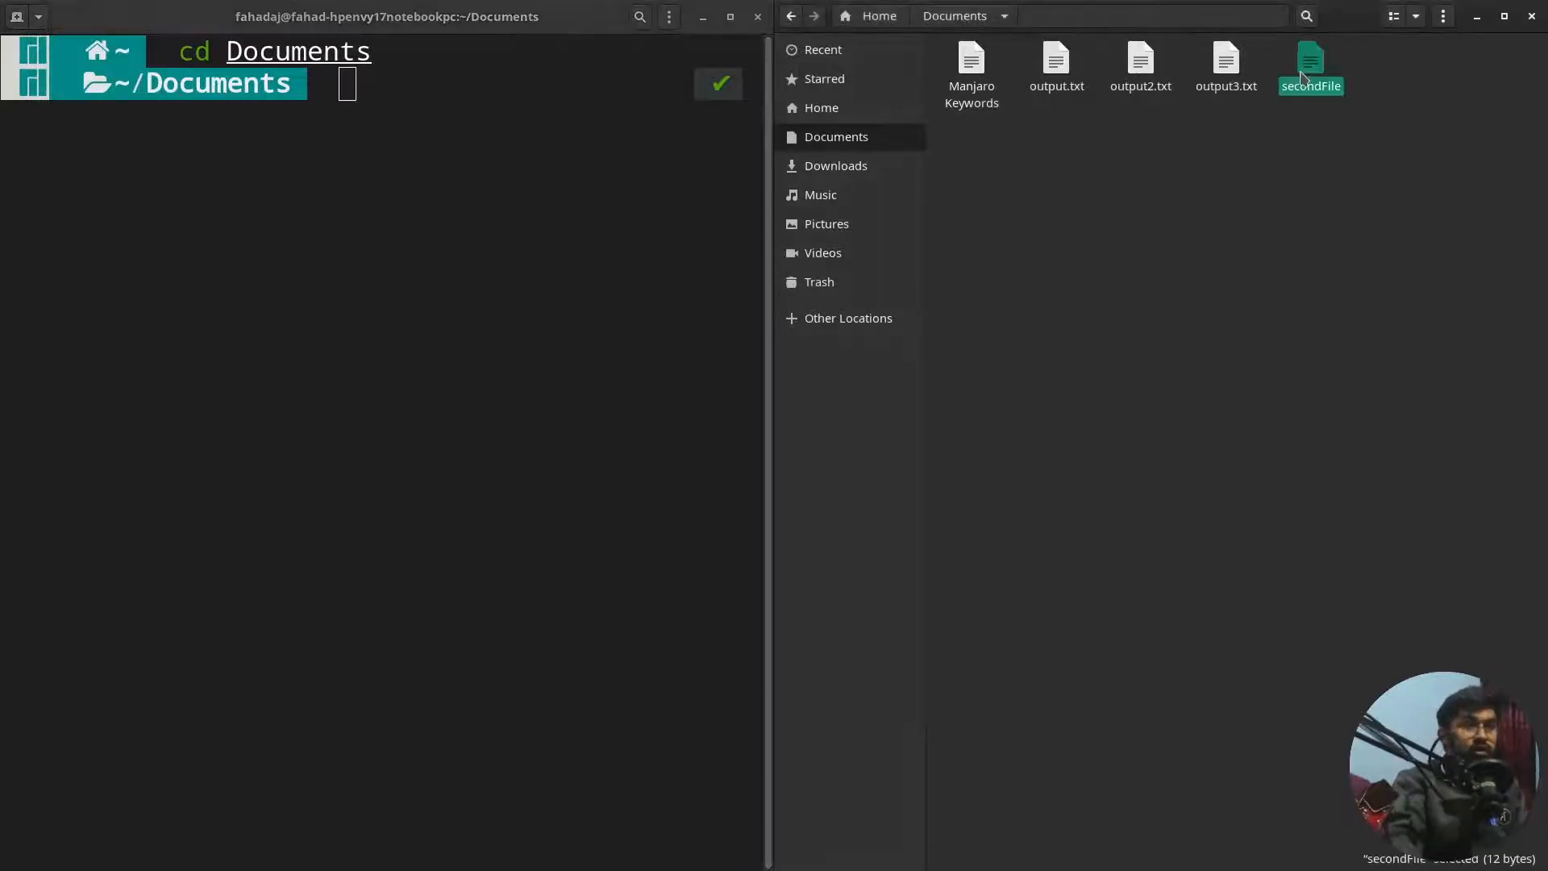
left_click(821, 108)
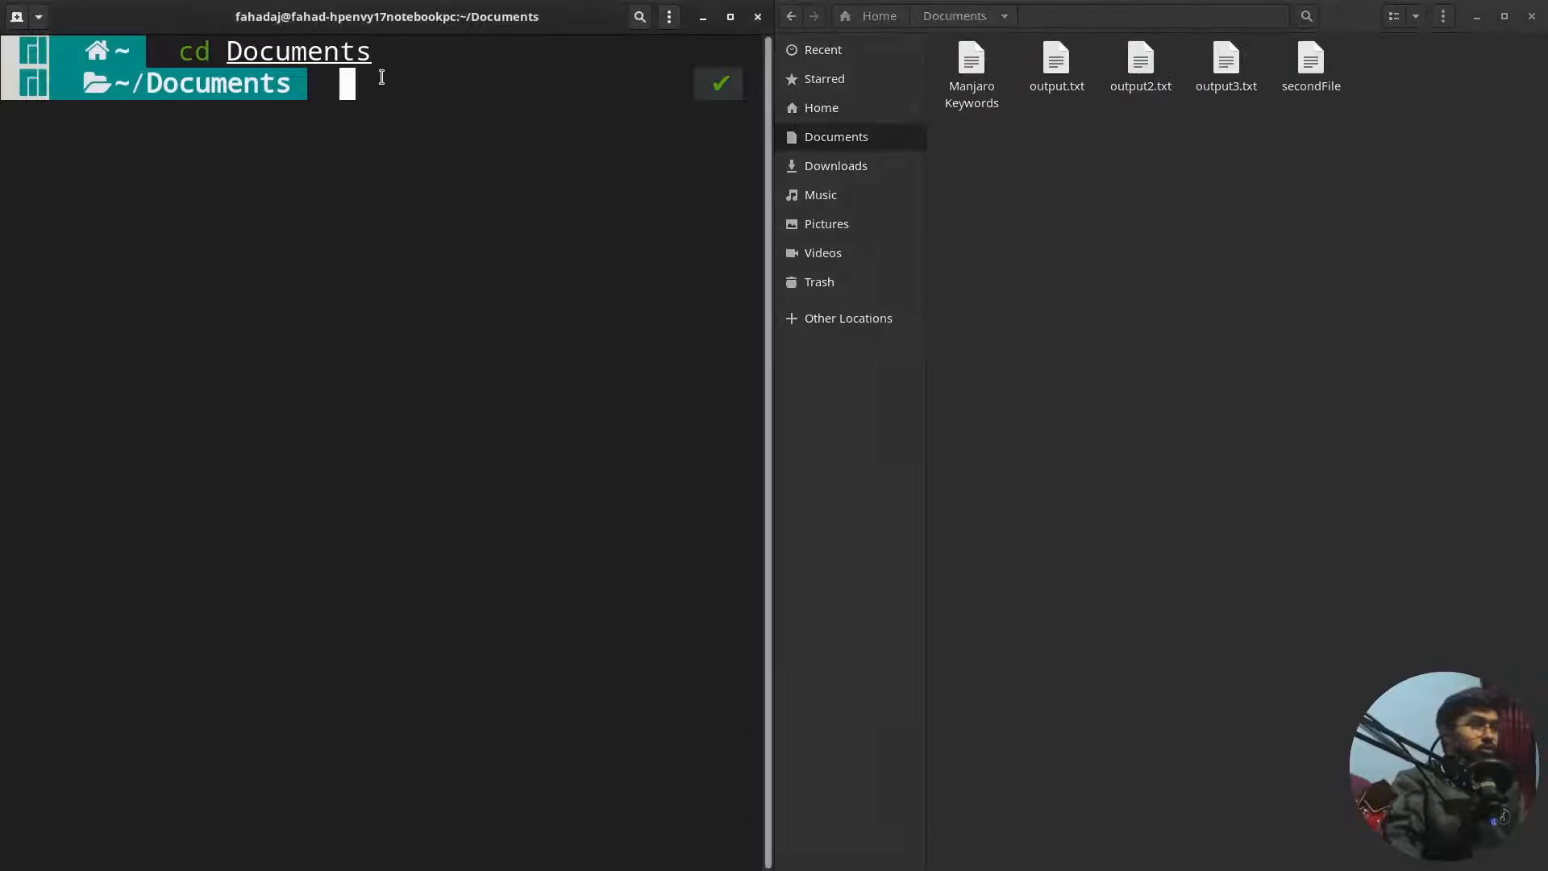
key("Return")
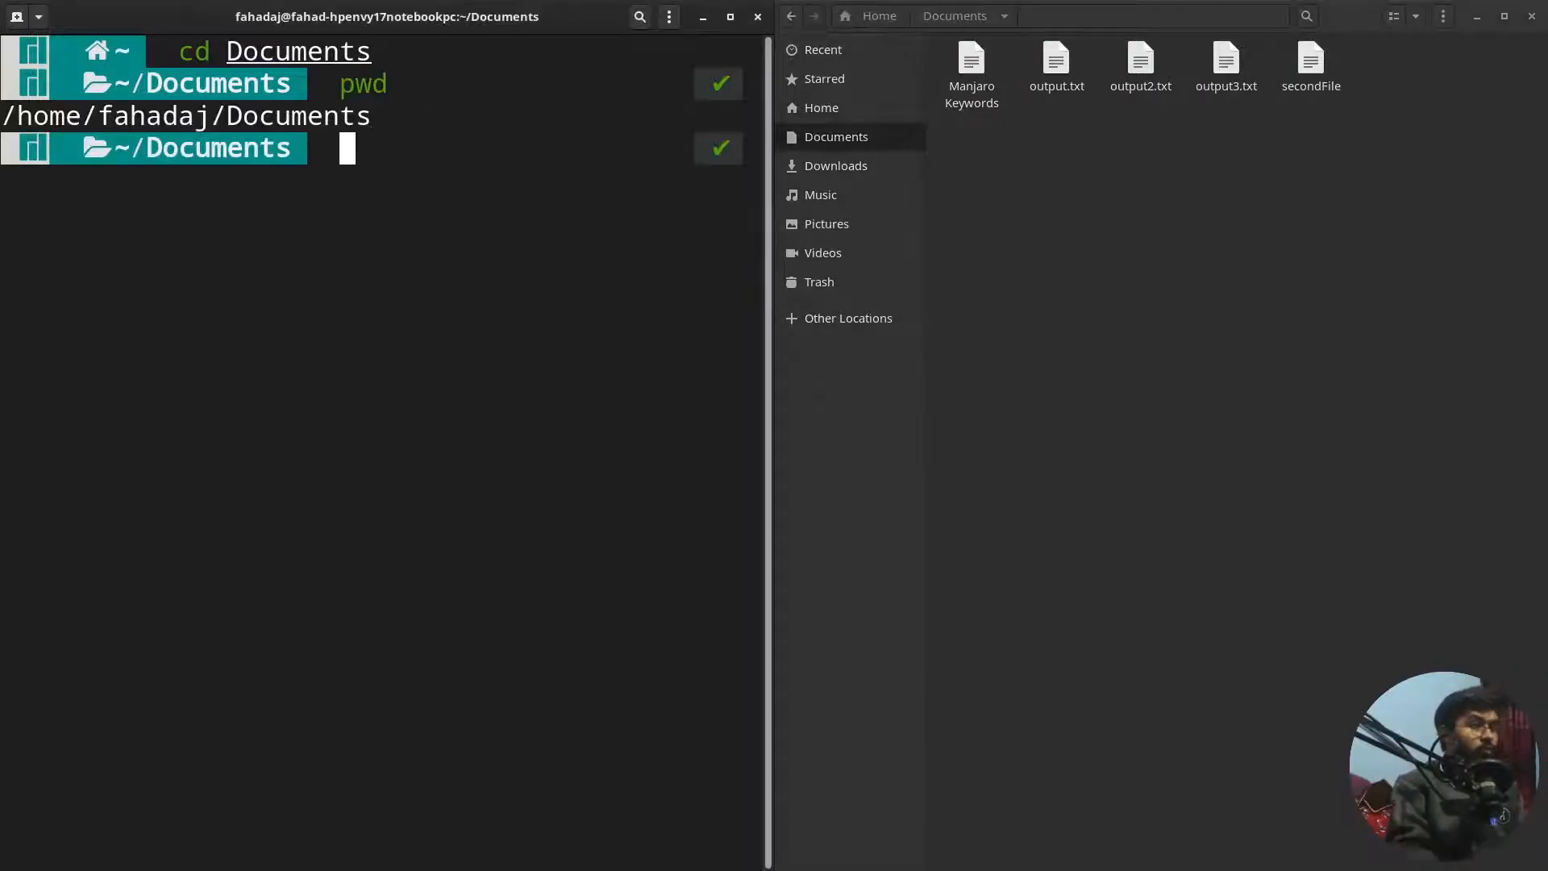
Move secondFile to /home/fahadaj/New with mv and view the New folder in Files
type("mkdir -p New/Middle/Inside")
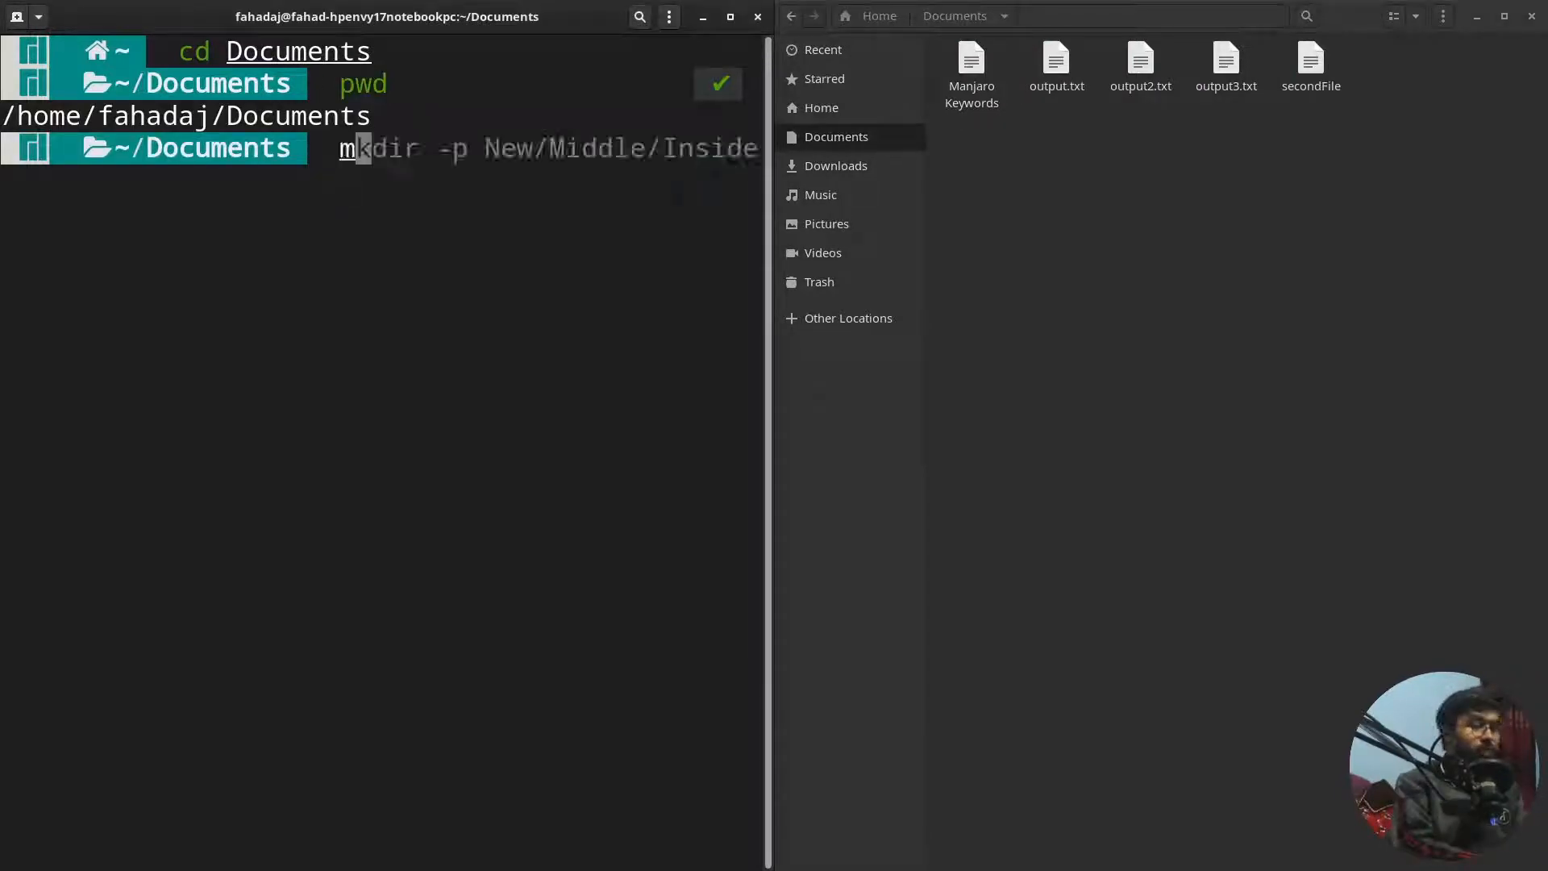
type("mv MovedFile firstFile")
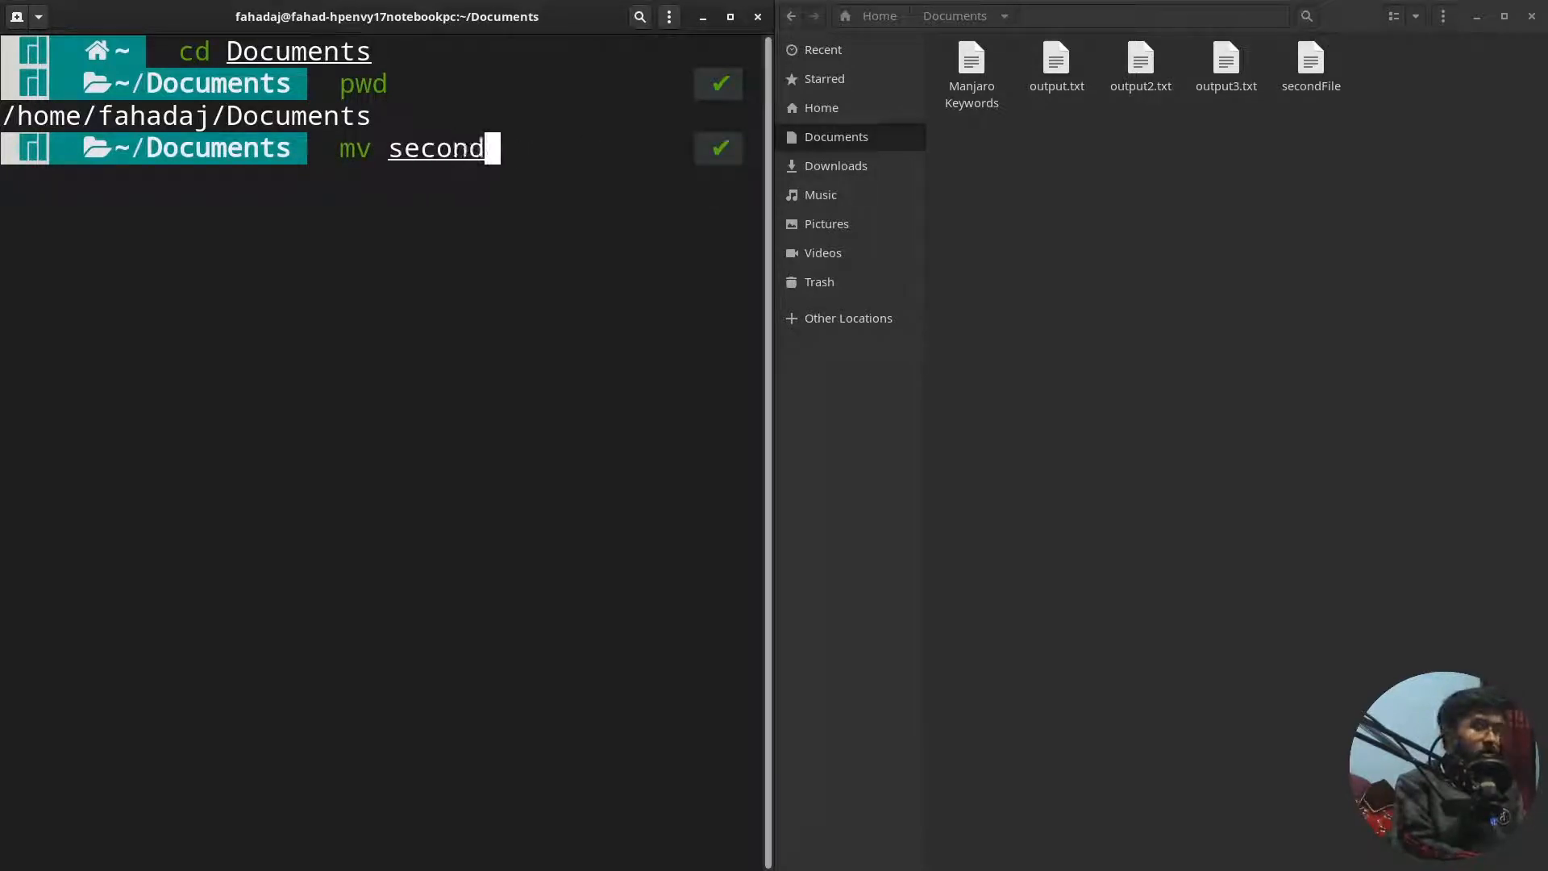
type("File")
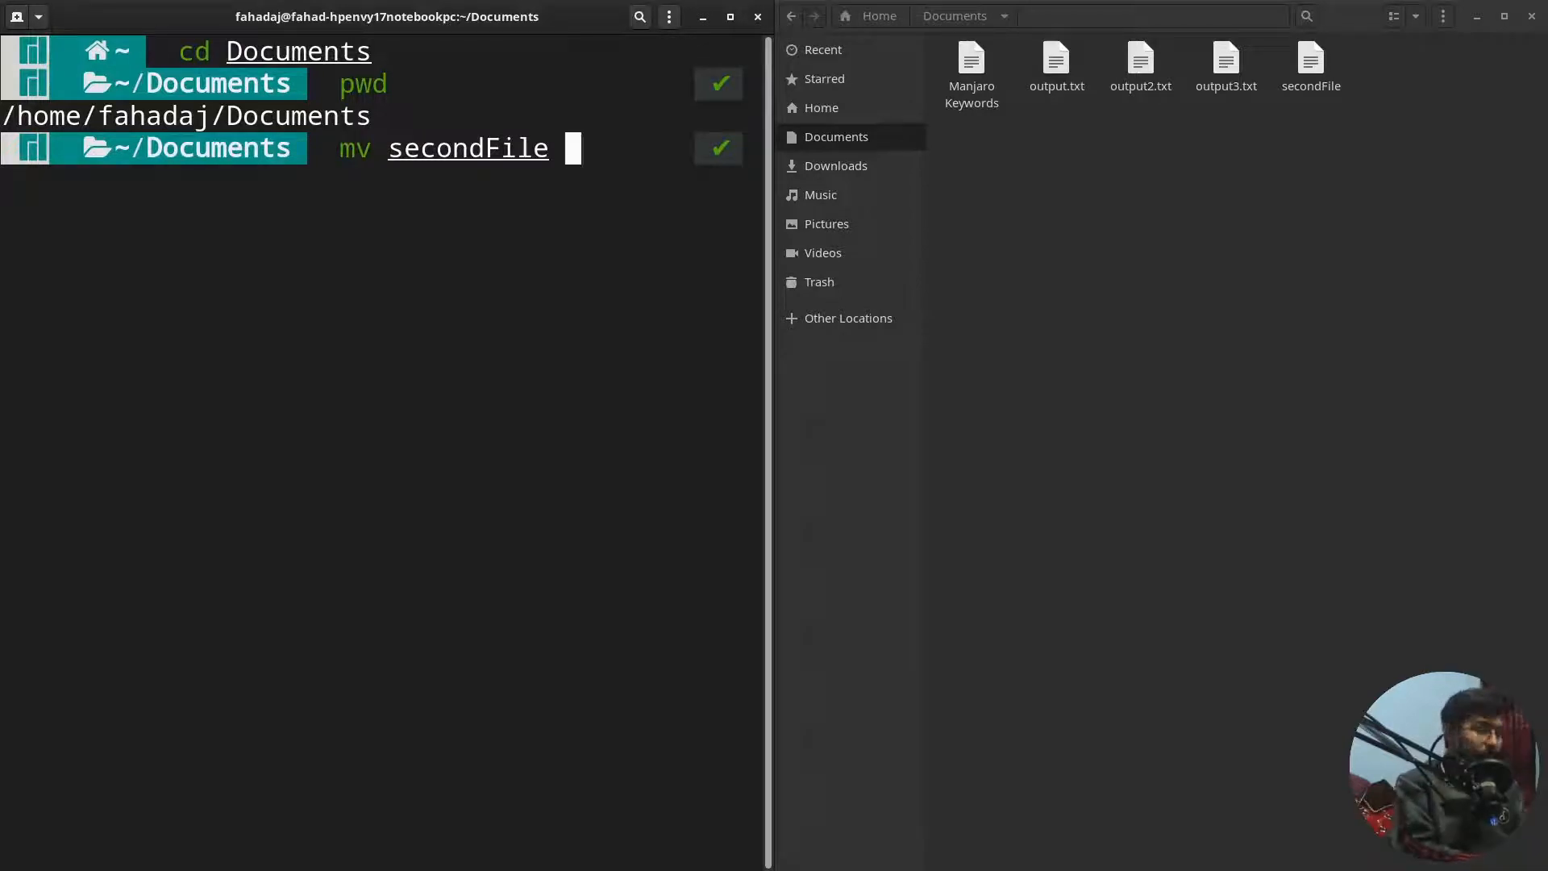
type("/home/fahadaj/Ne")
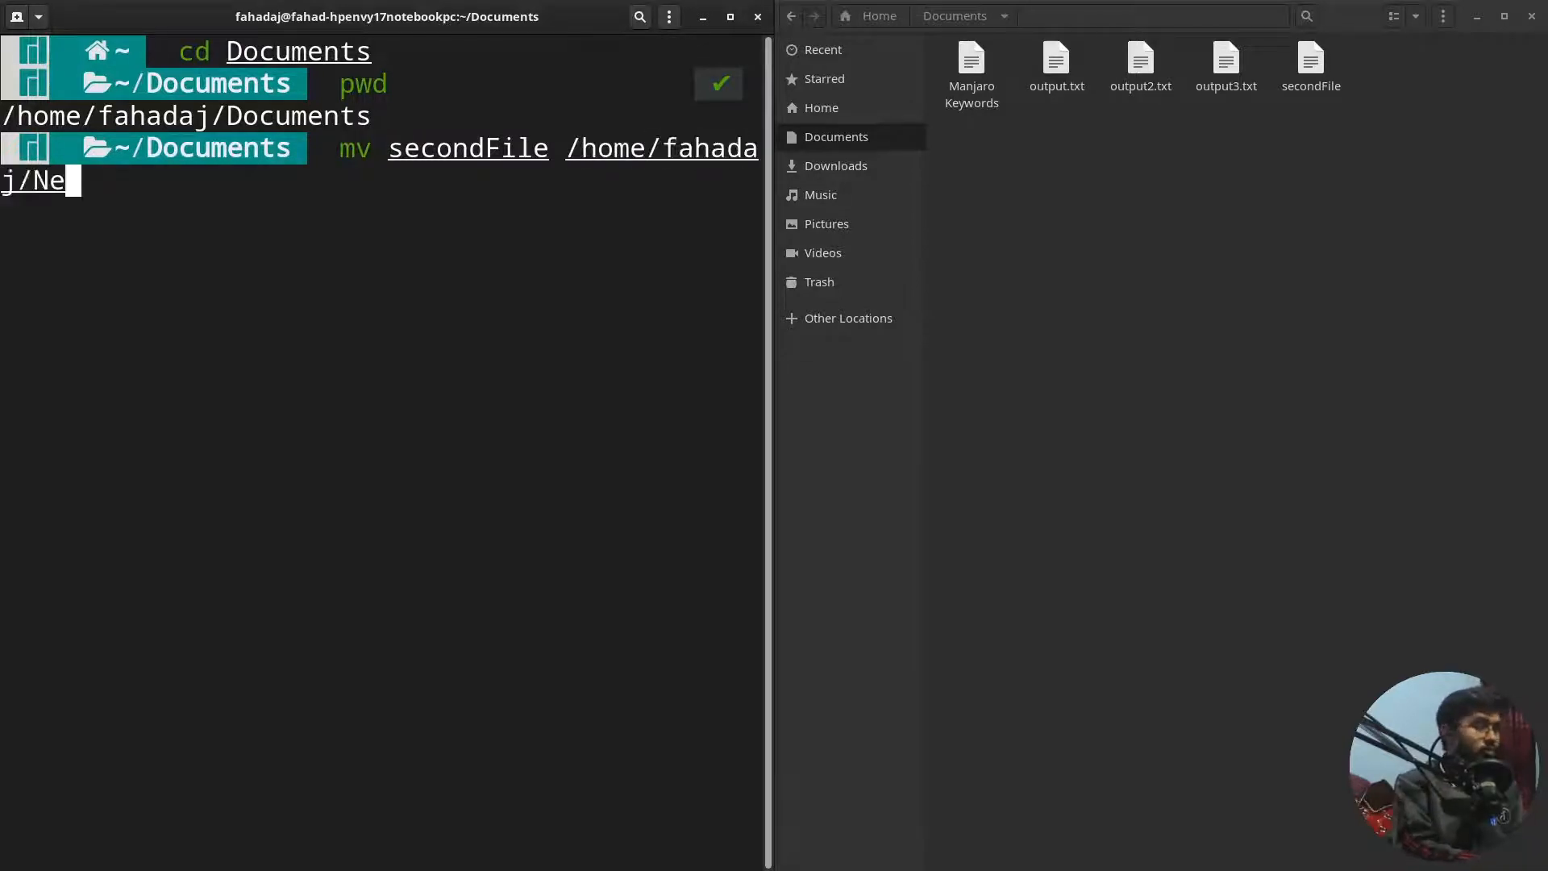
type("w")
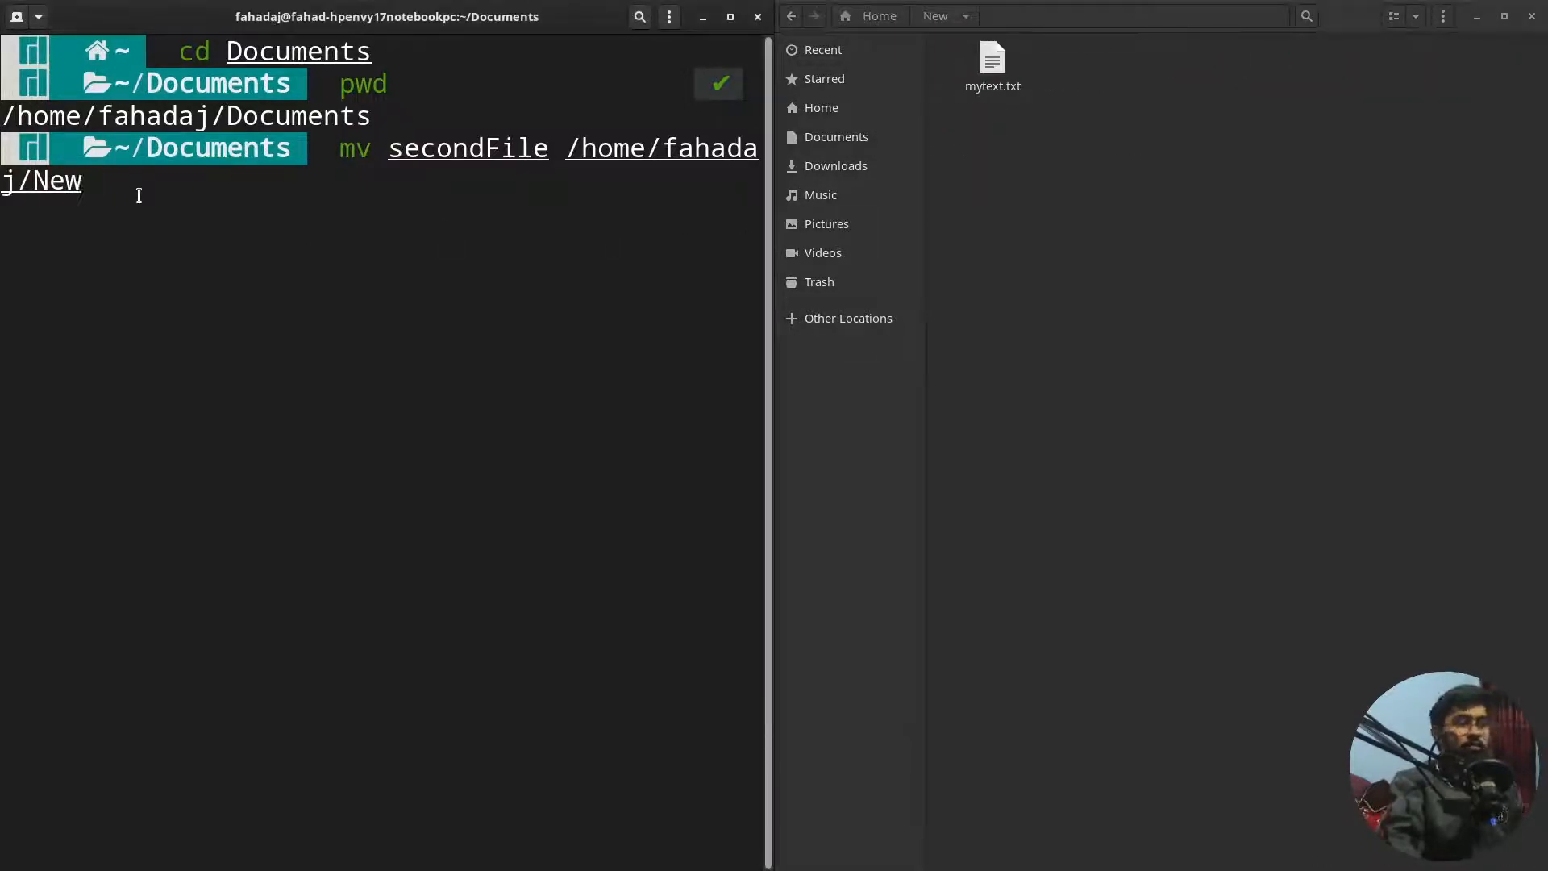
key("Return")
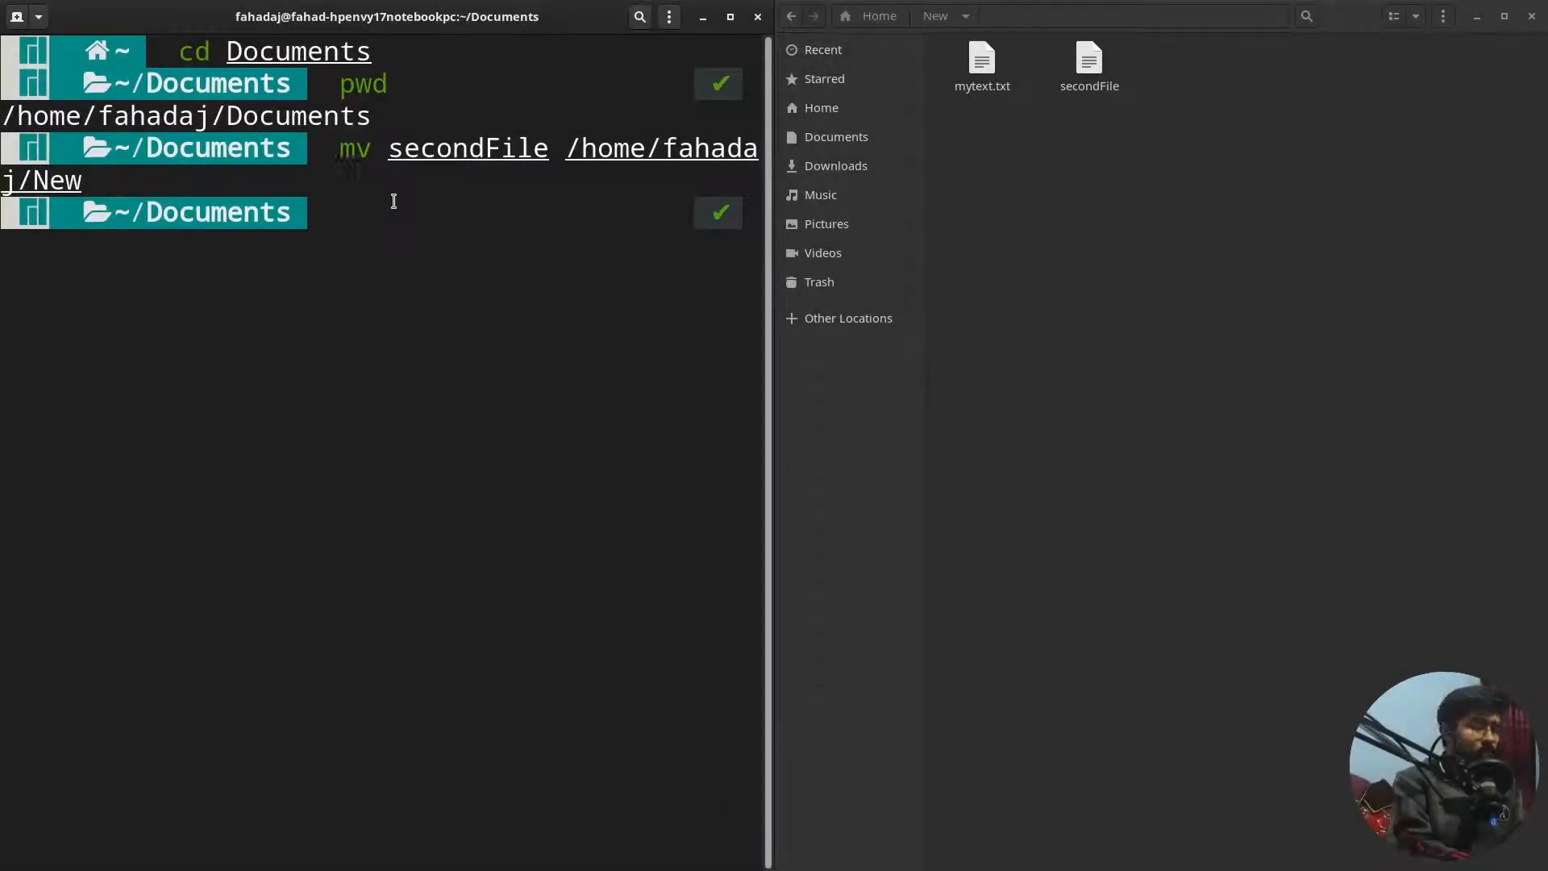
Return home, change into New and list it, showing mytext.txt and secondFile
type("cd Documents")
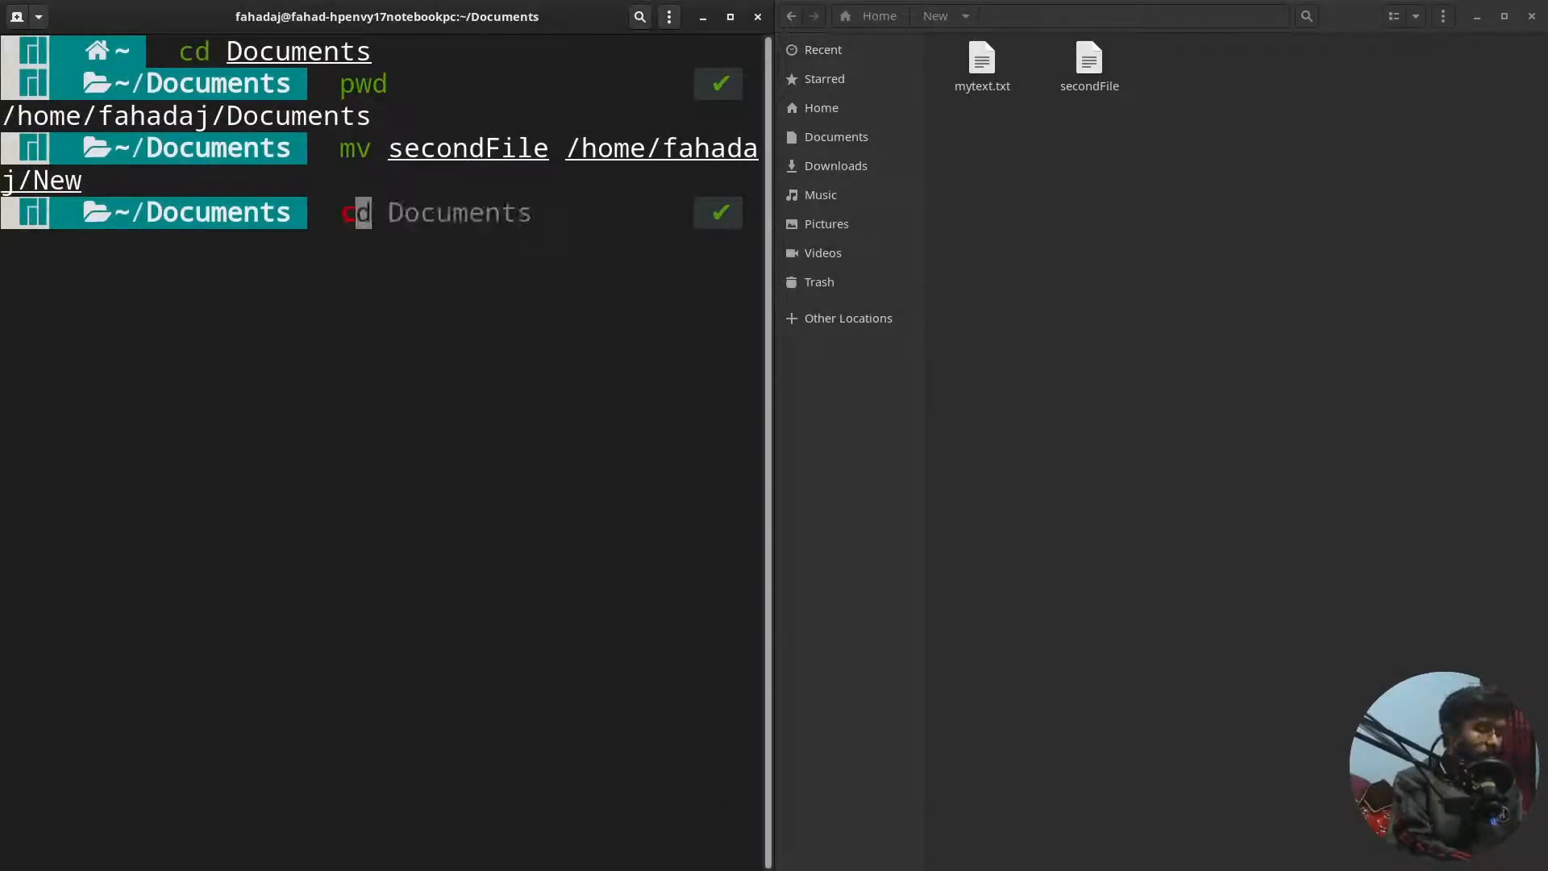
key("Return")
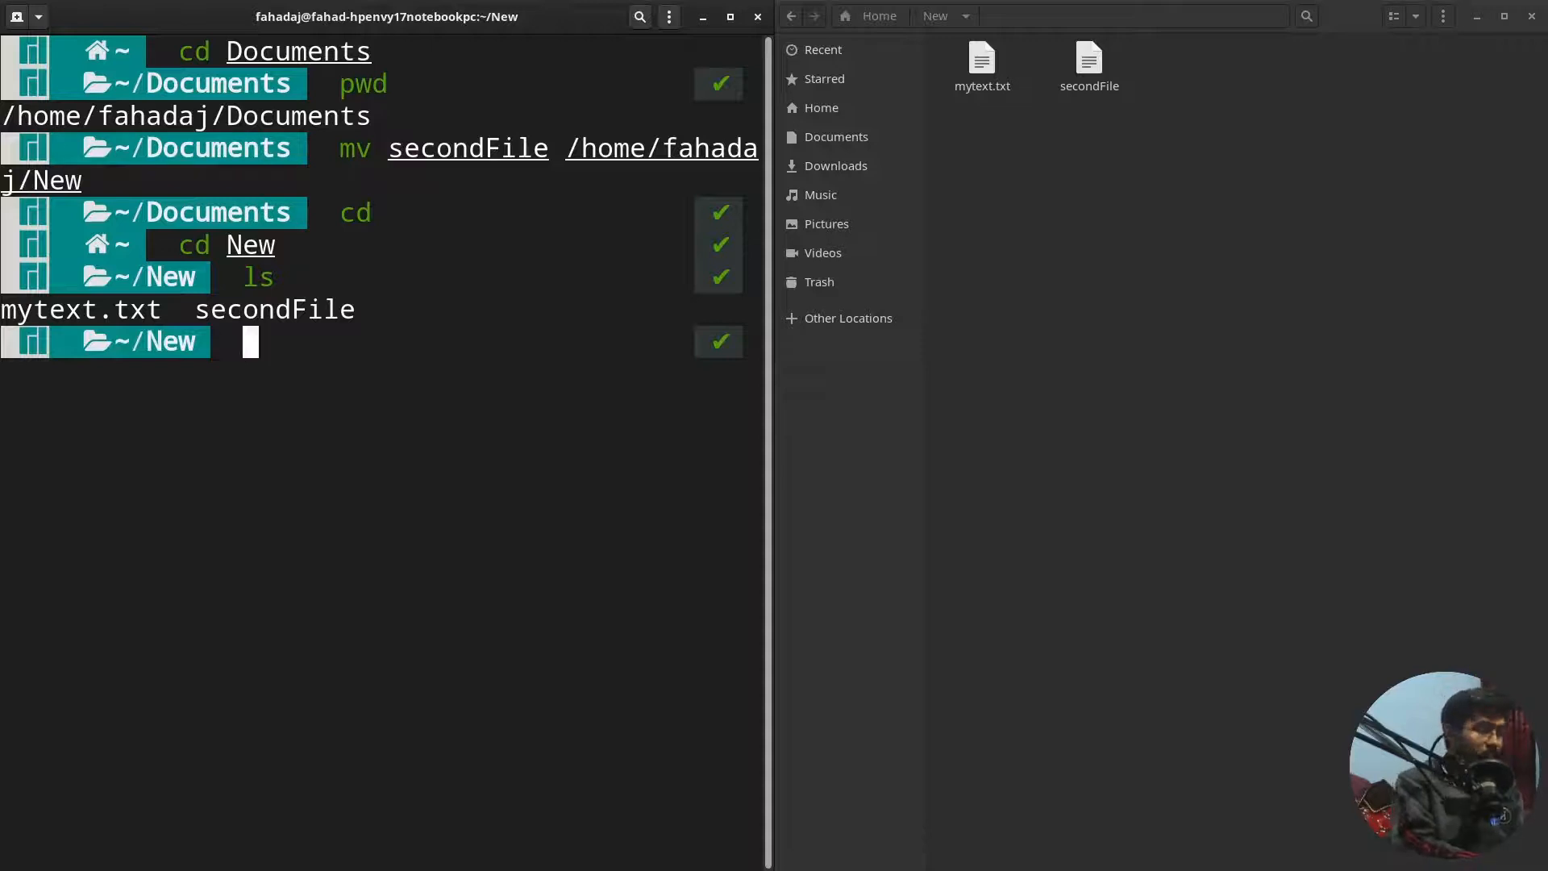
type("mv secondFile /home/fahadaj/New")
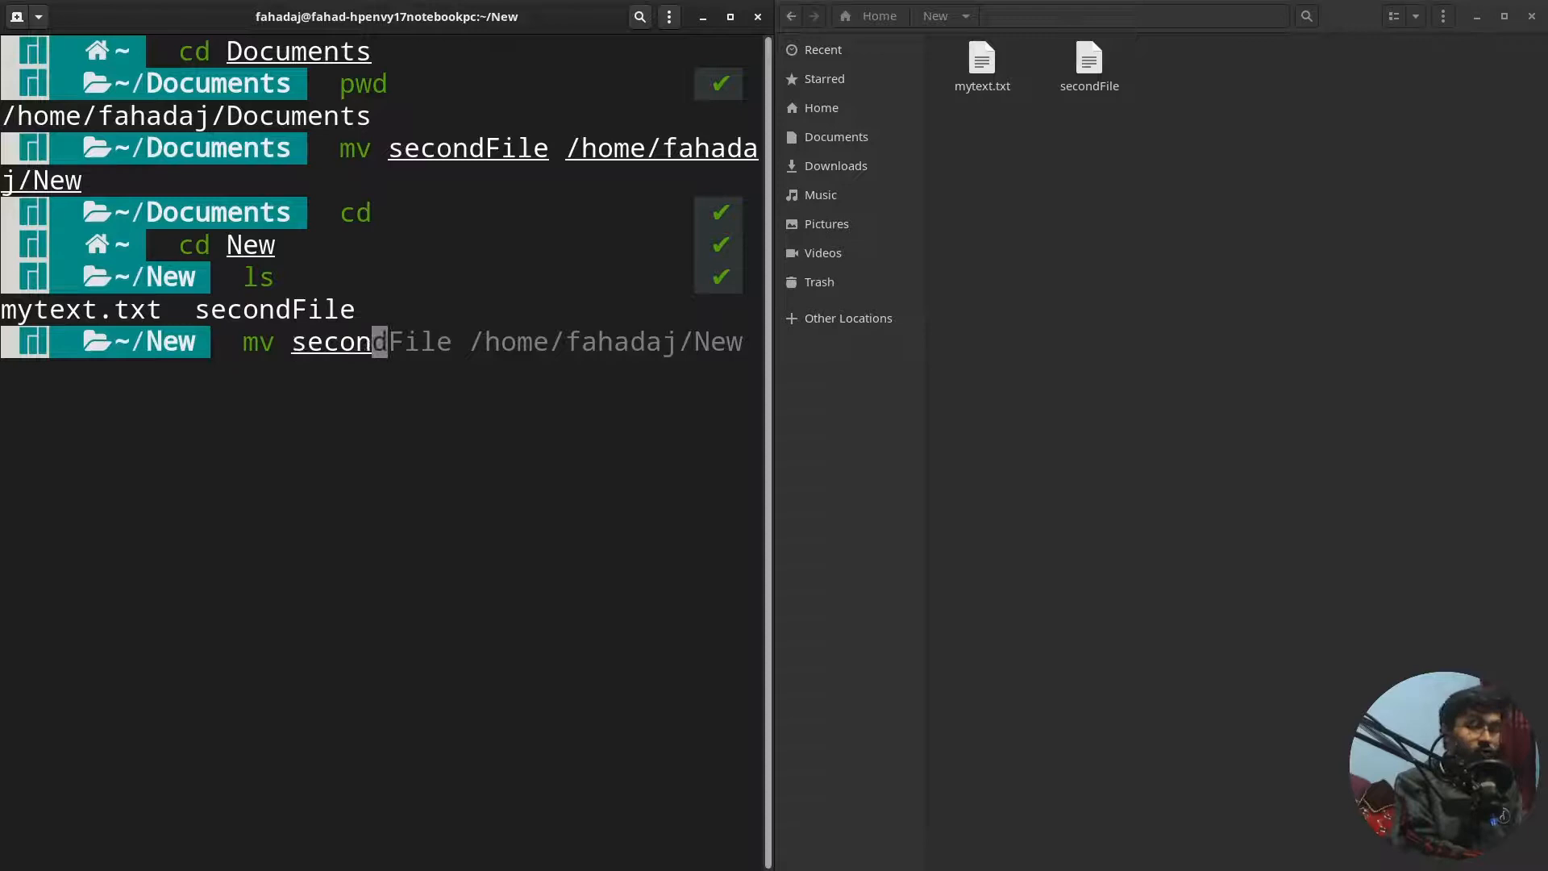
Rename secondFile to MovedFile with mv and select MovedFile in Files to check it
key("Right")
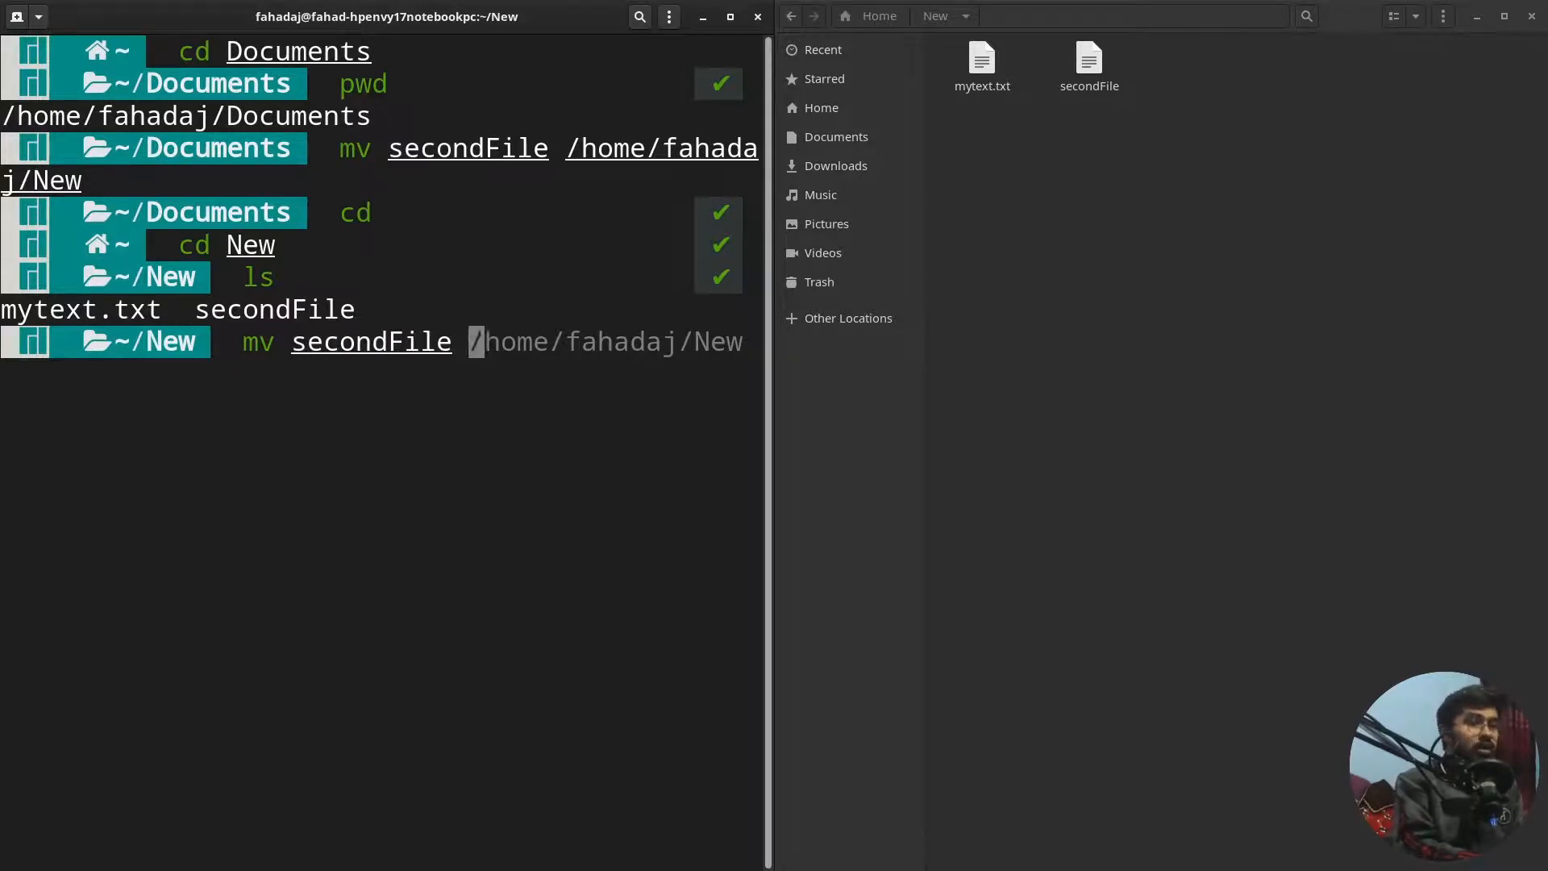
type("Move")
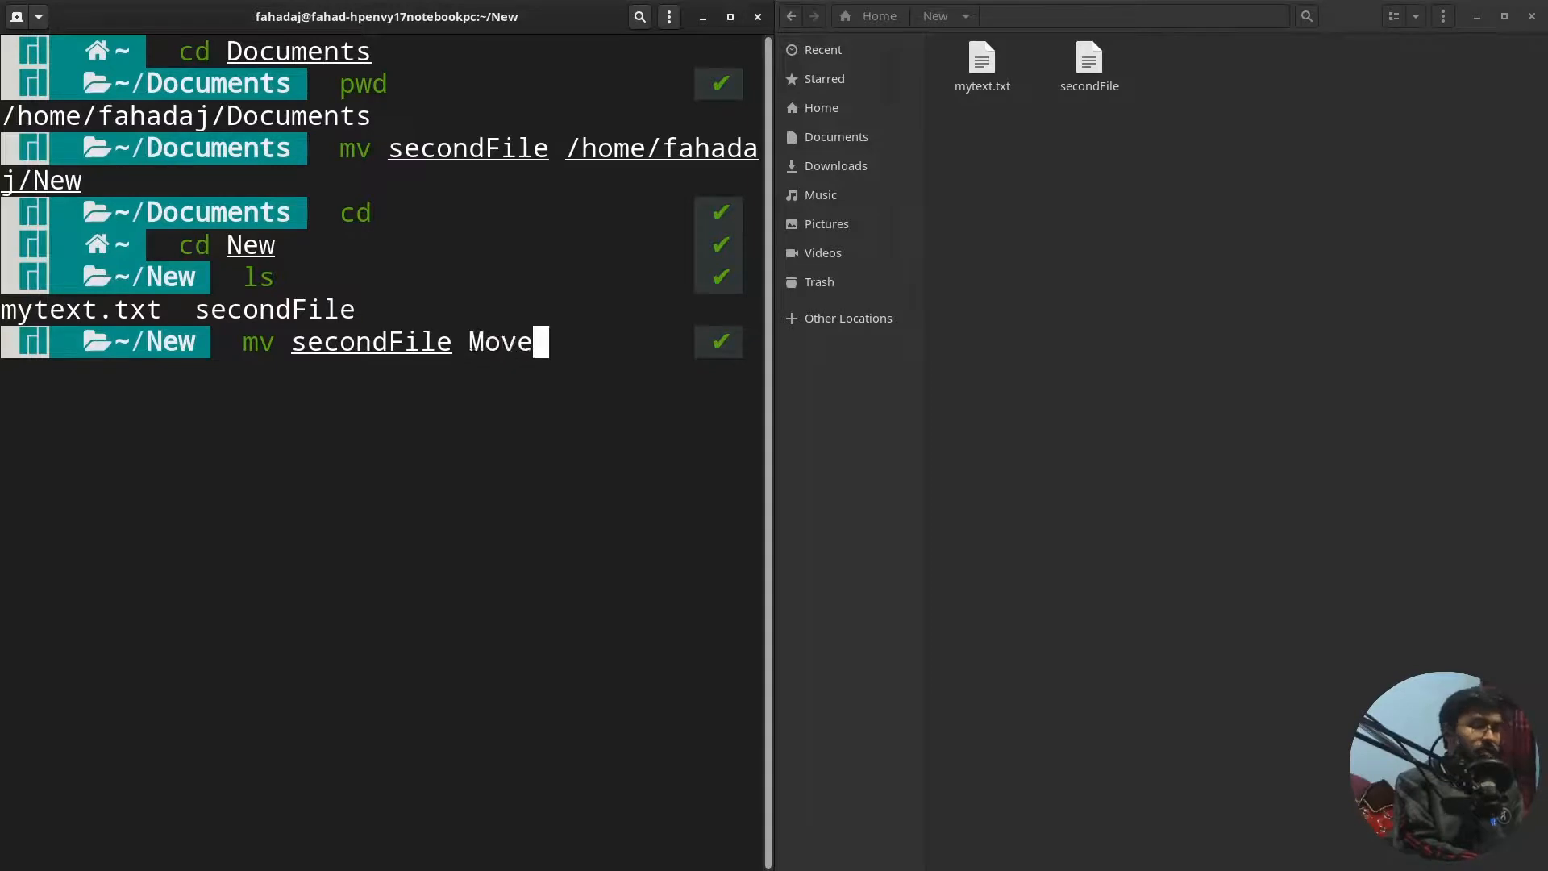
type("dFile")
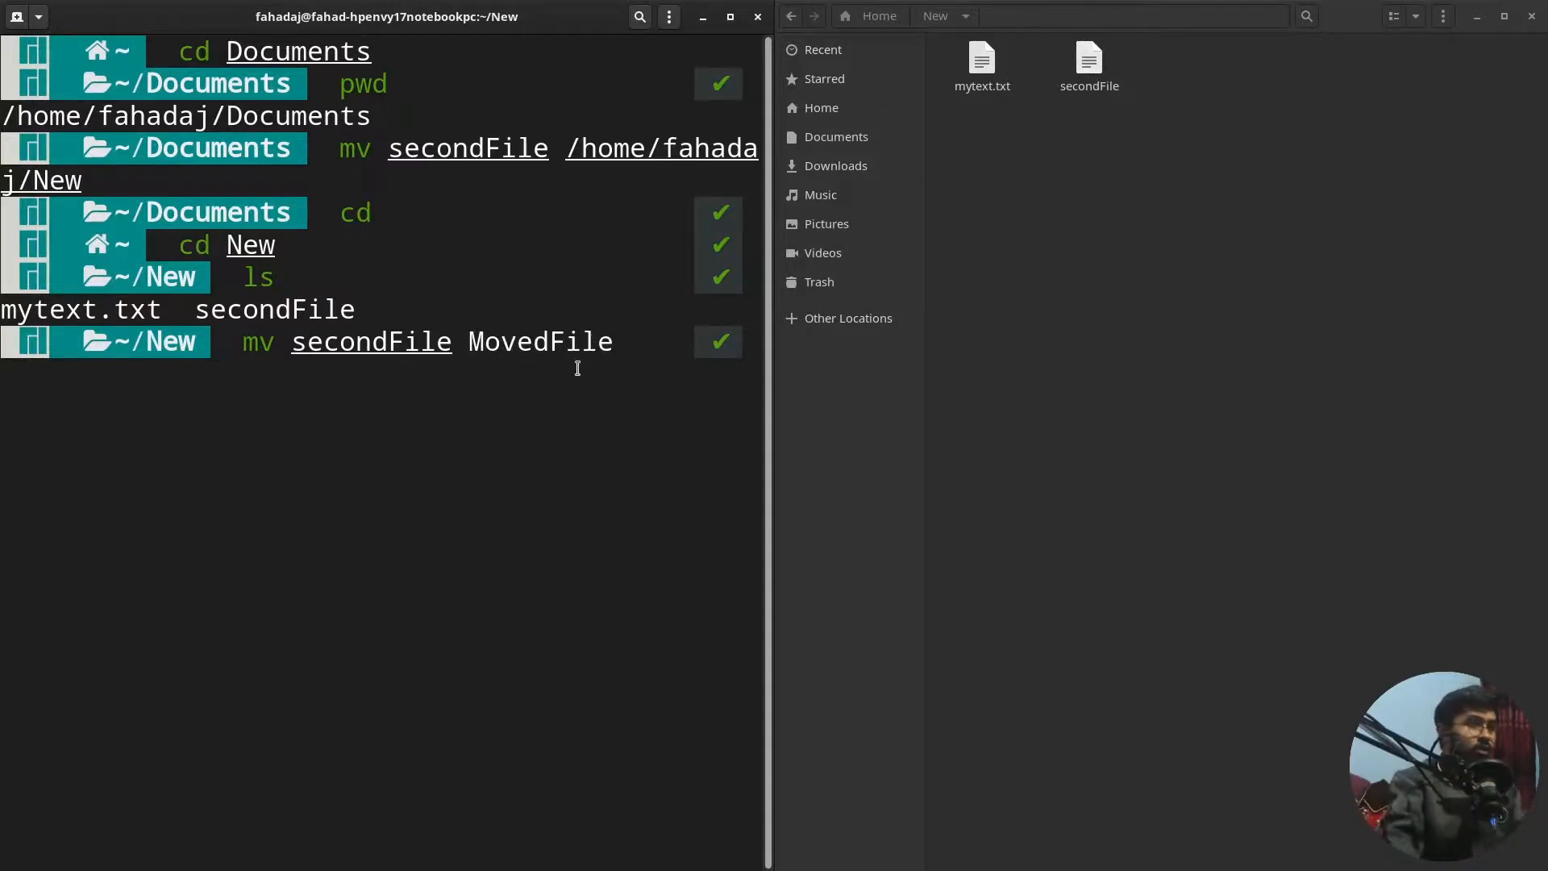
key("Return")
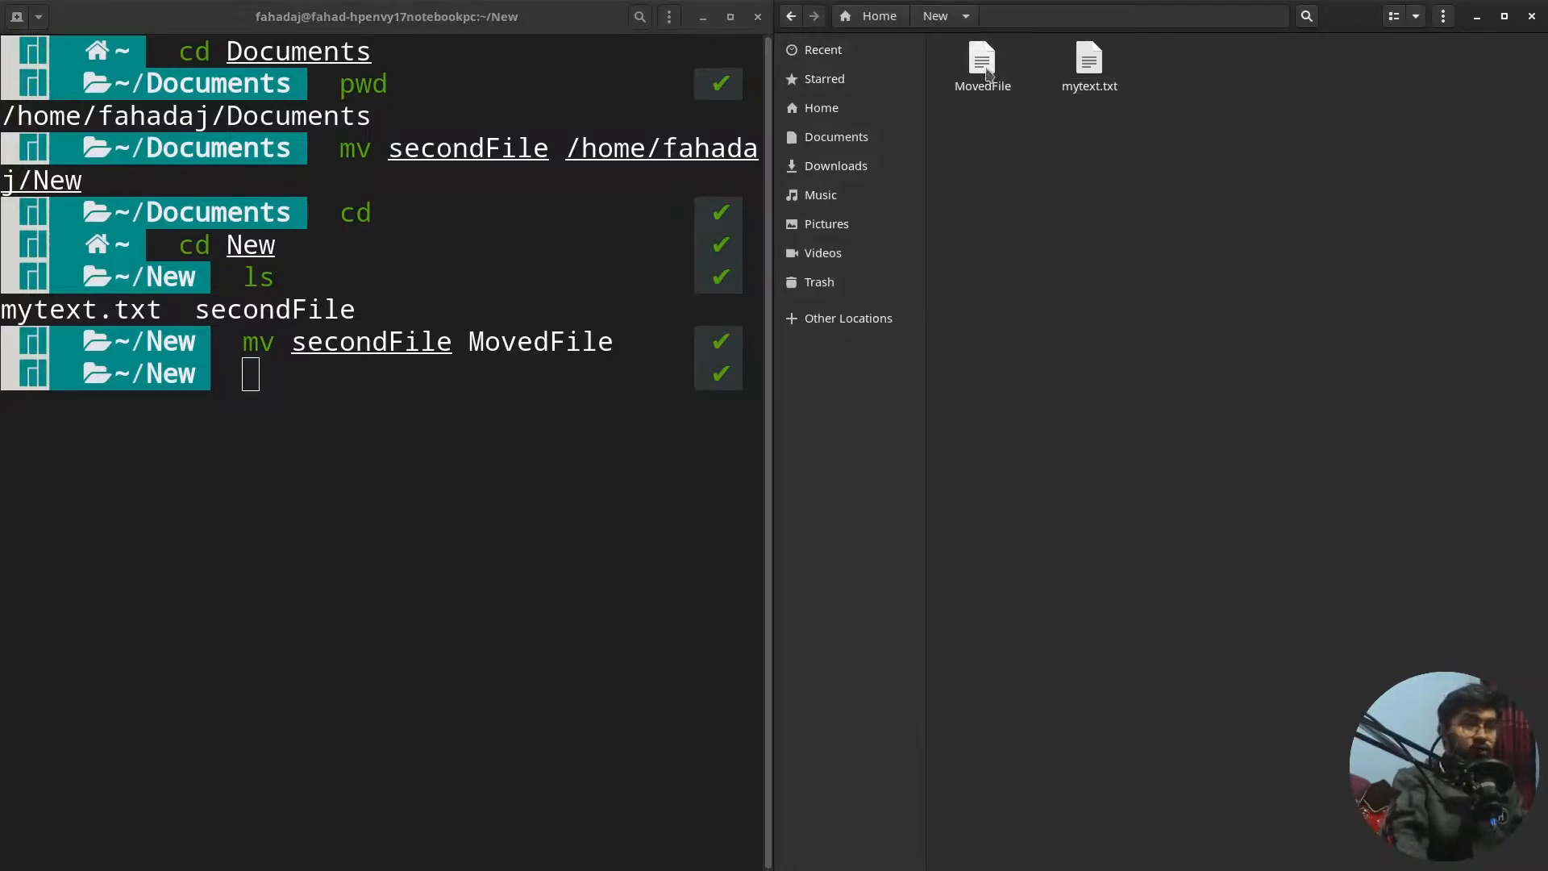
left_click(982, 64)
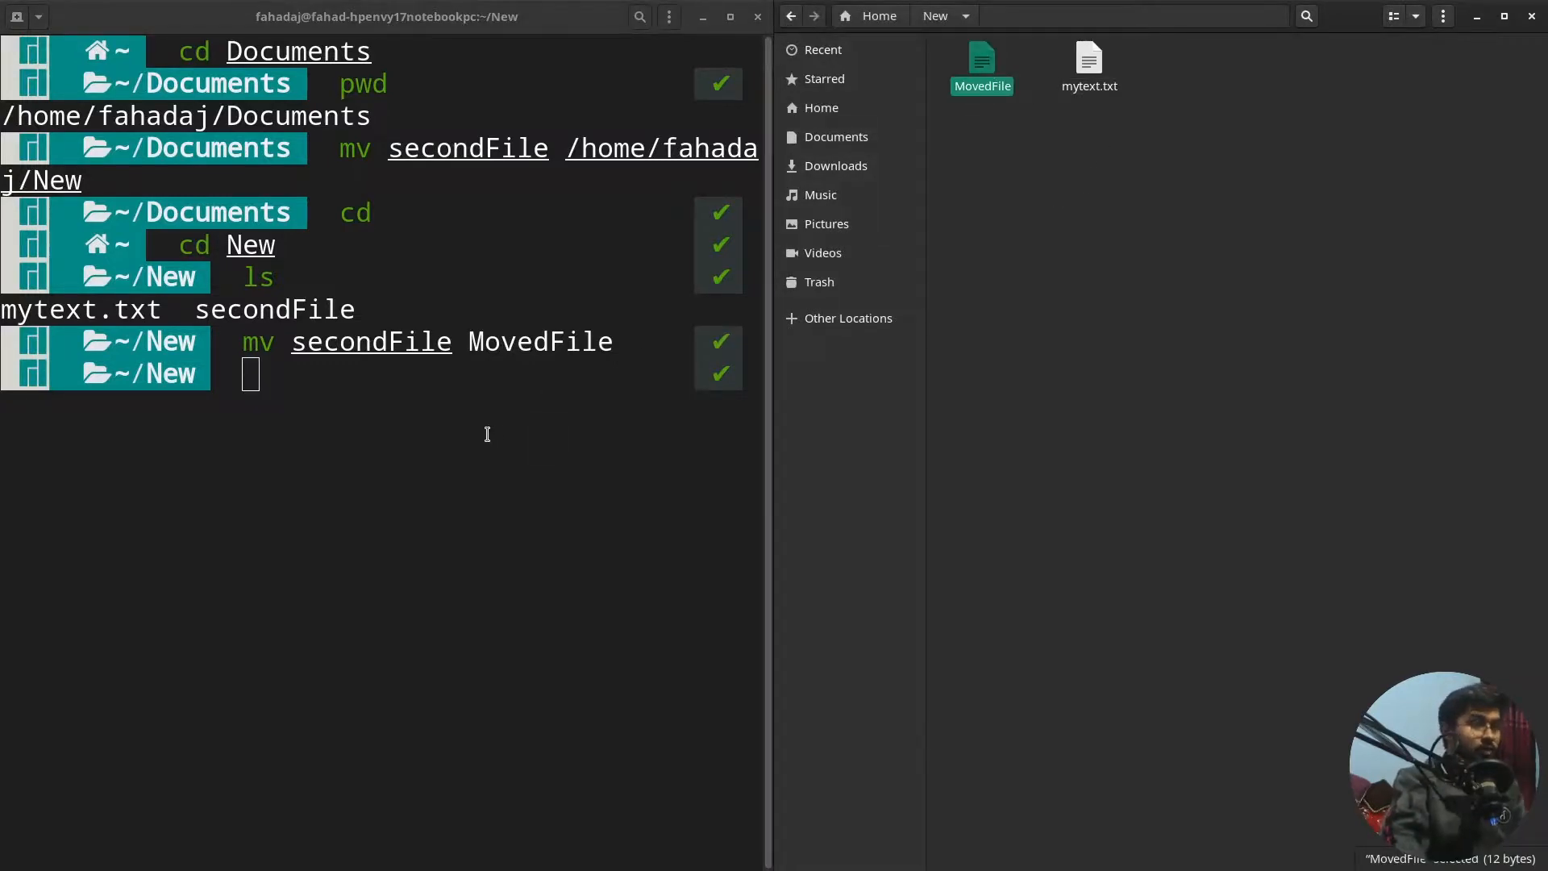